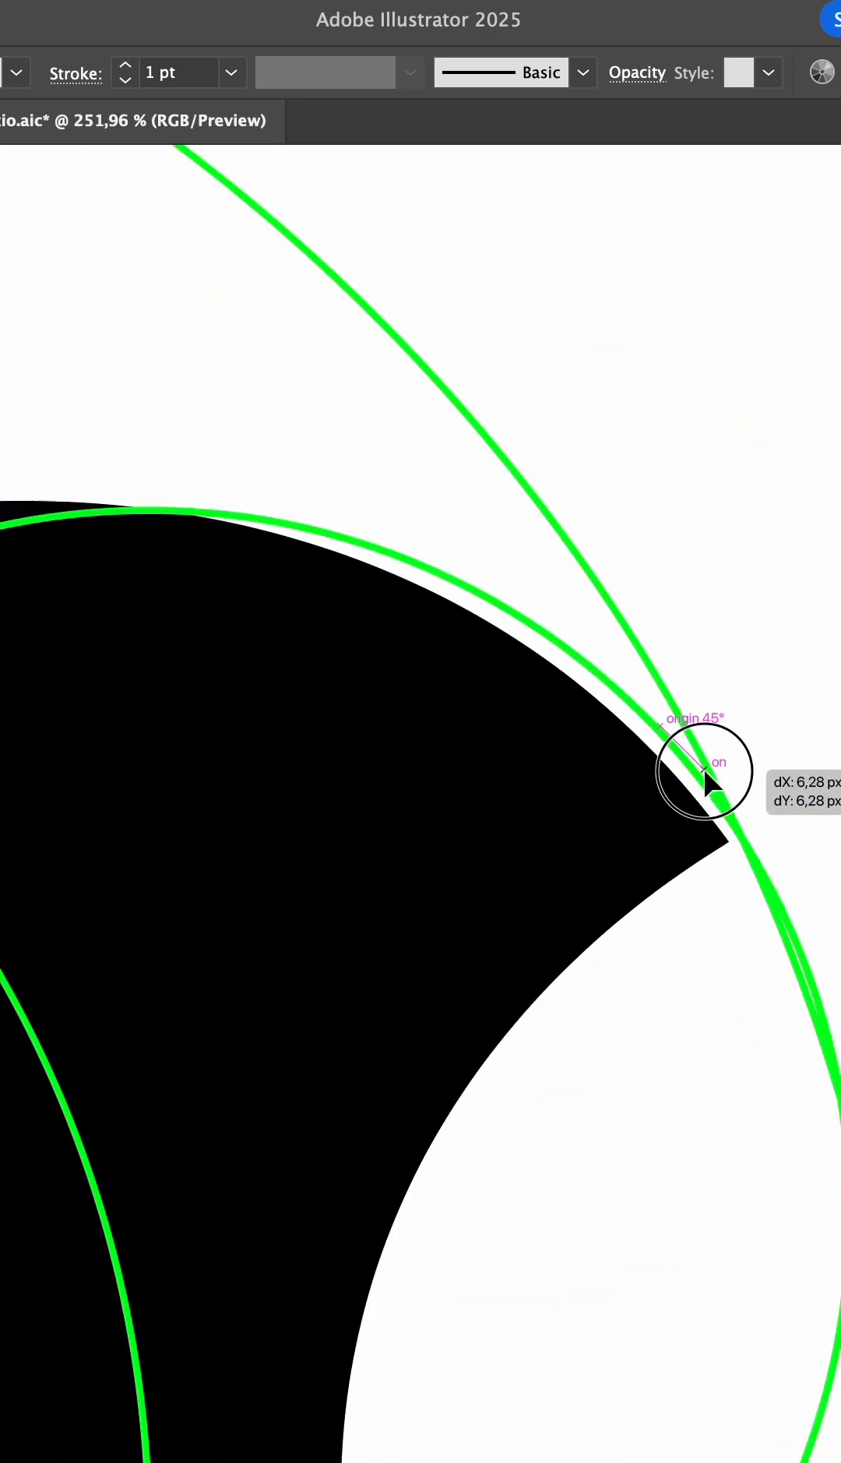
- Zoom out to show the whole circle-built apple and pick the Shape Builder Tool
{"action": "scroll", "scroll_direction": "down", "scroll_amount": 3}
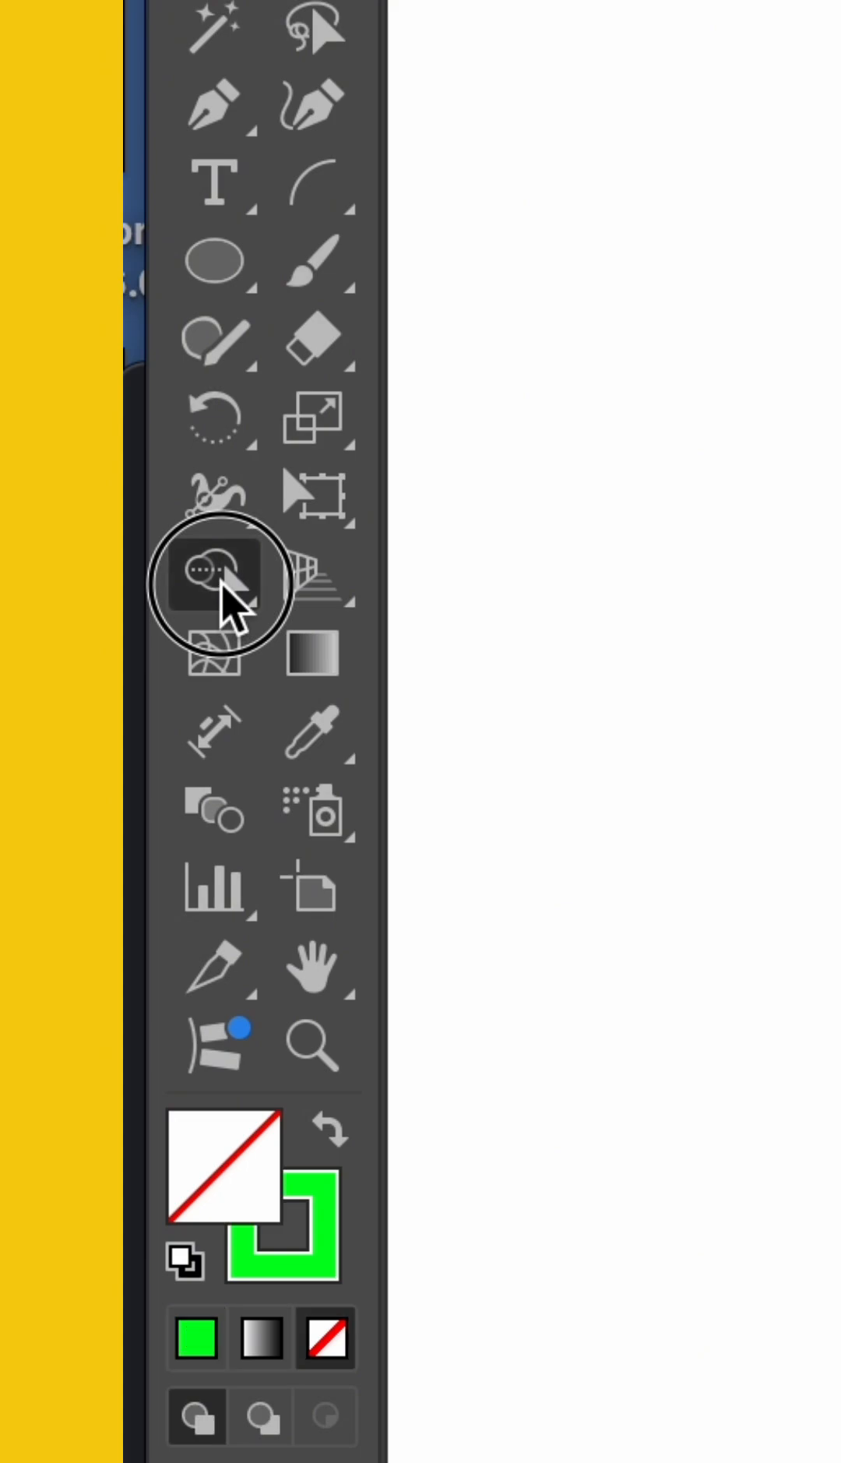
{"action": "left_click", "coordinate": [214, 575]}
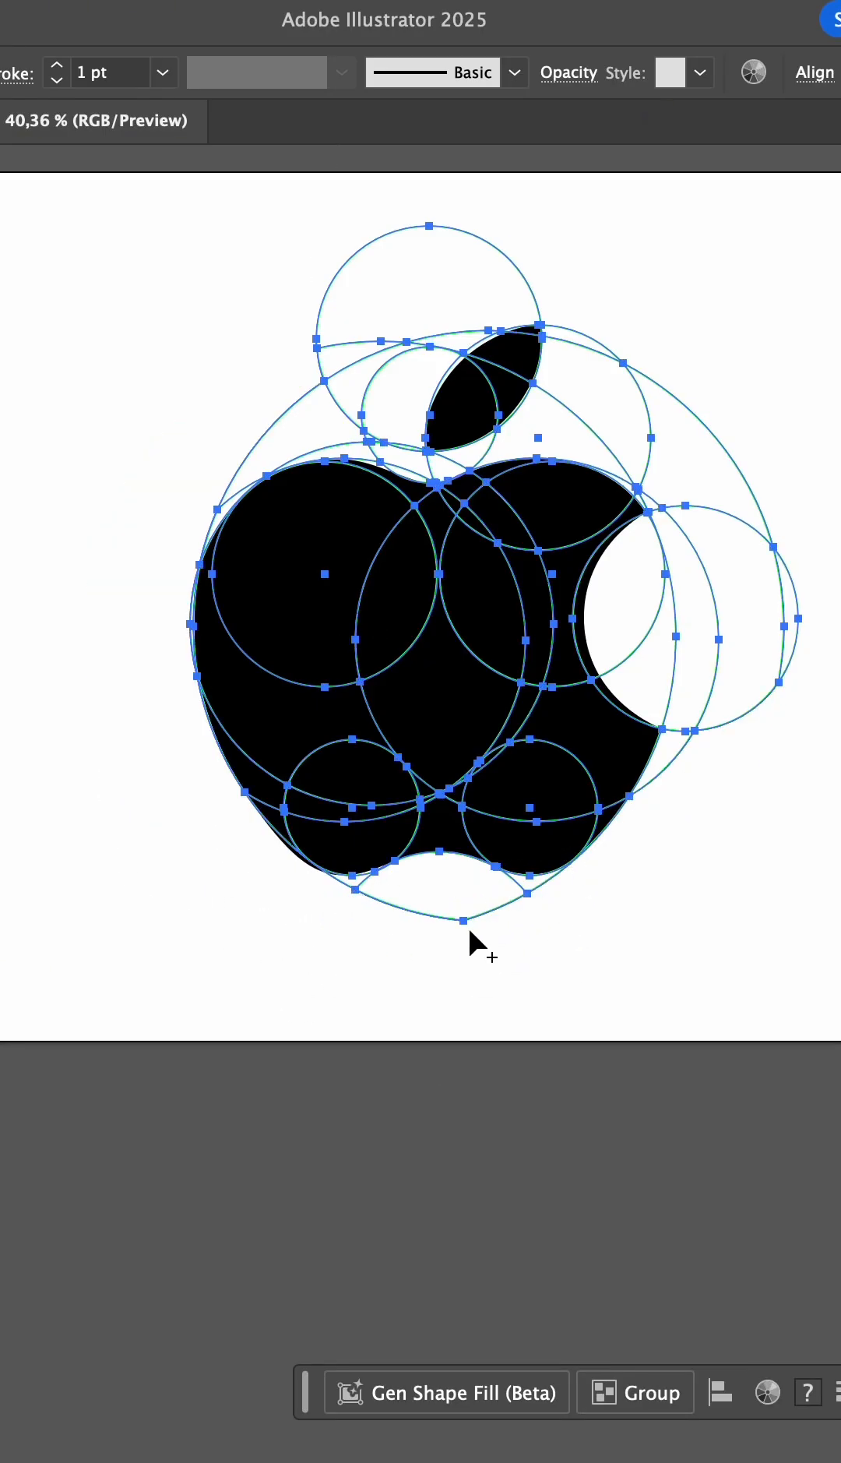